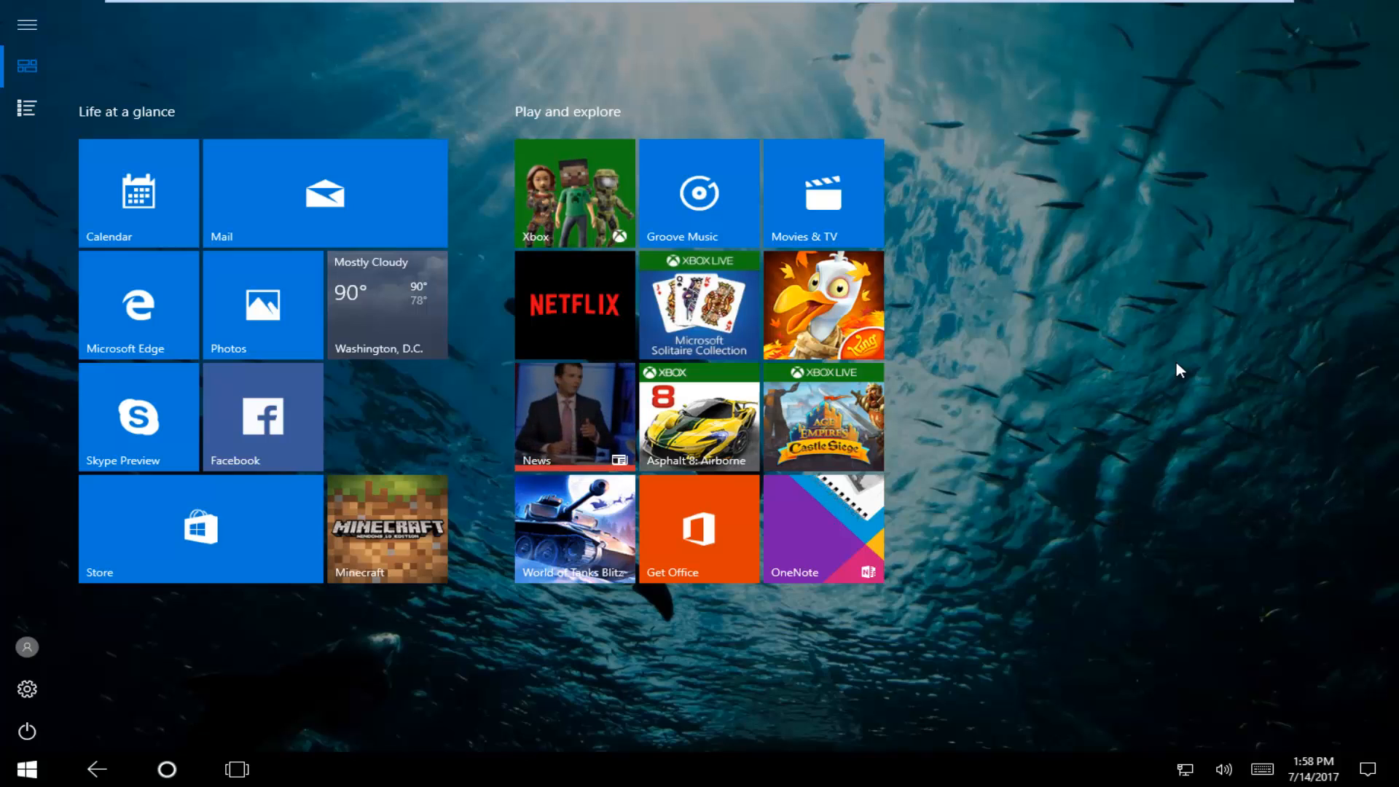
pyautogui.moveTo(231, 667)
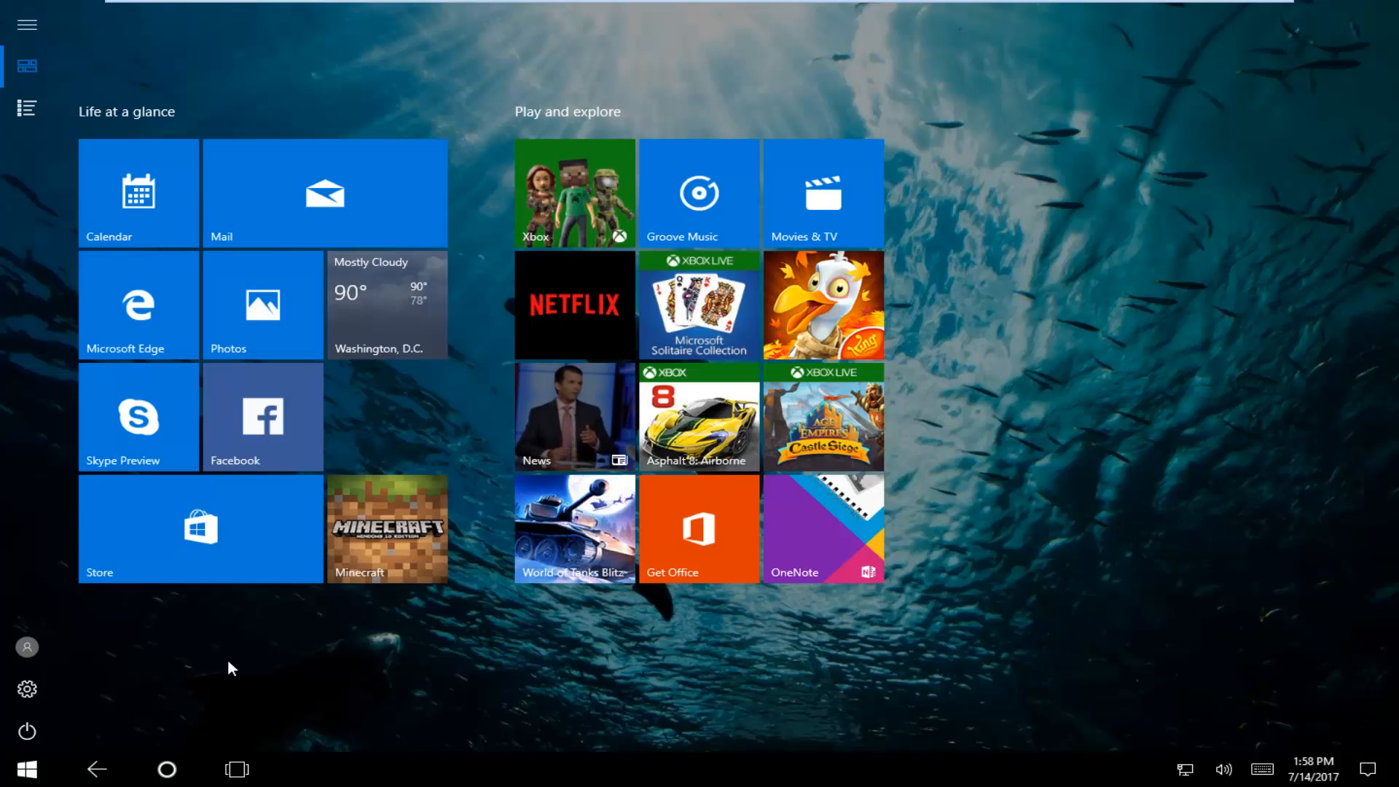
pyautogui.moveTo(62, 593)
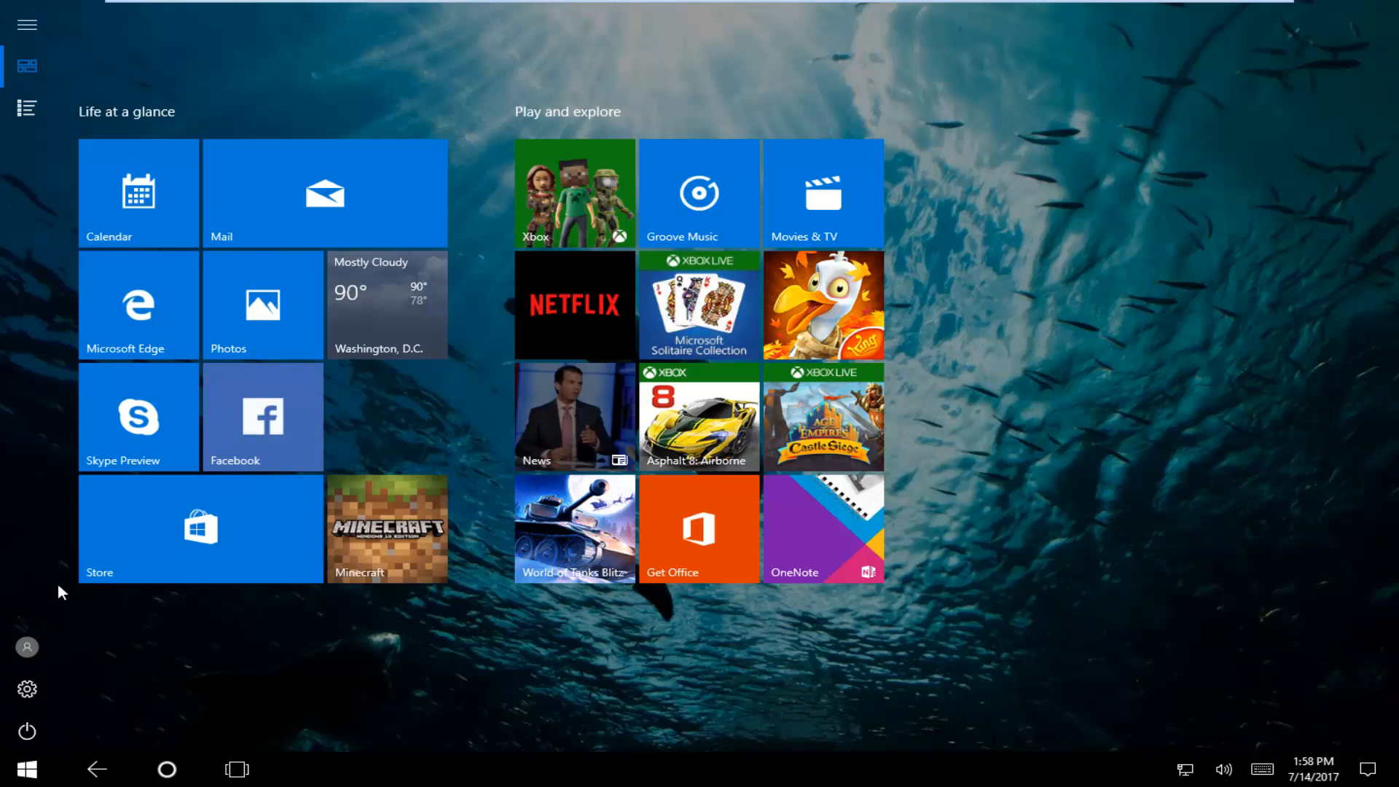
pyautogui.moveTo(140, 638)
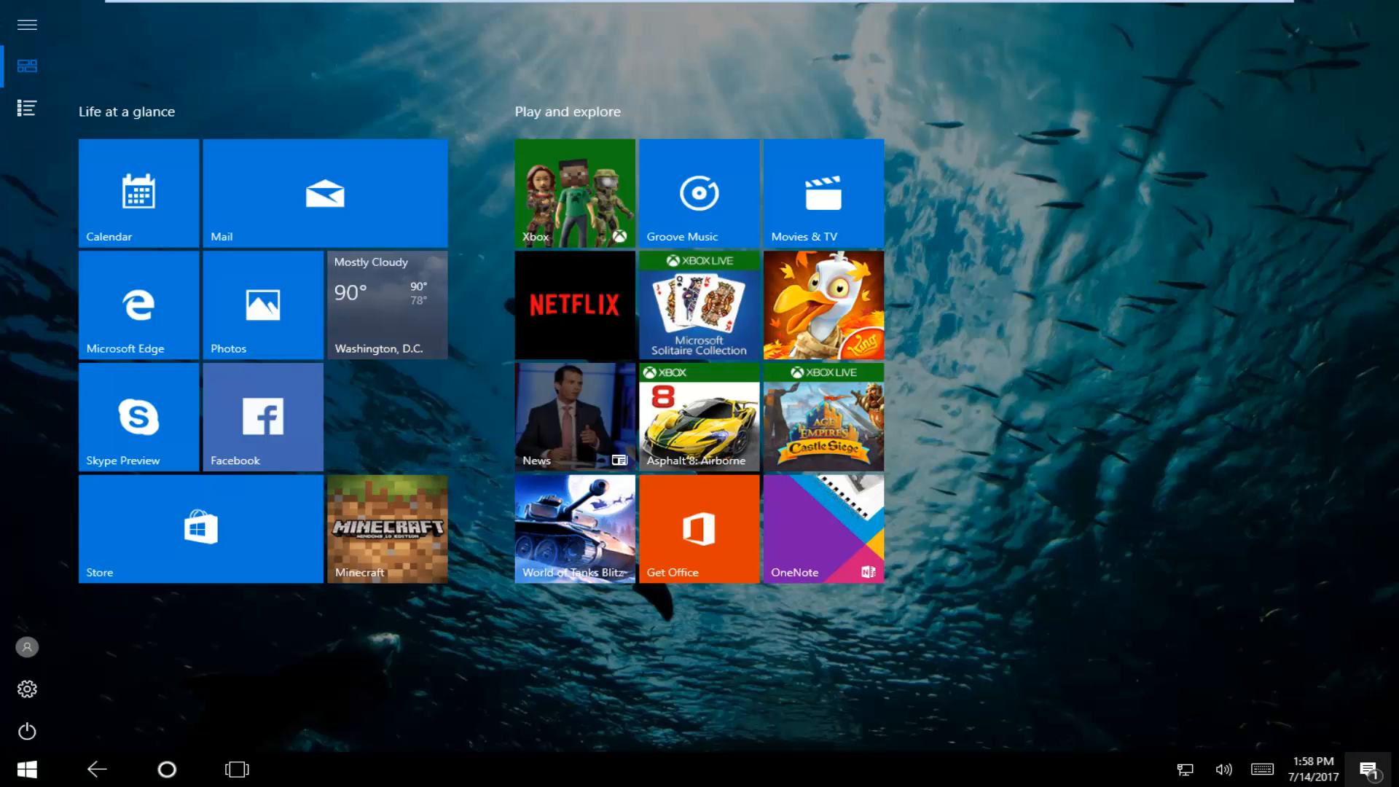
pyautogui.moveTo(1381, 769)
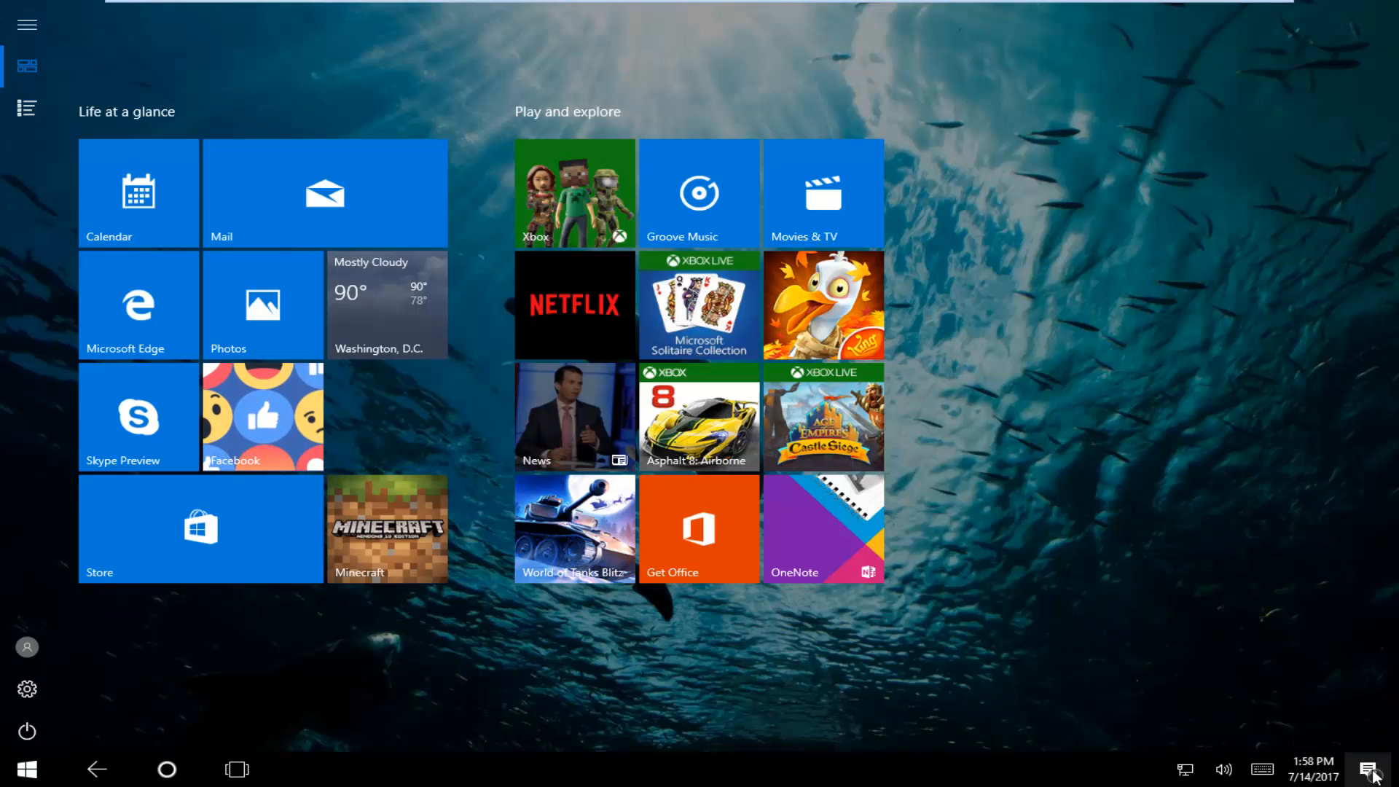
pyautogui.moveTo(1381, 769)
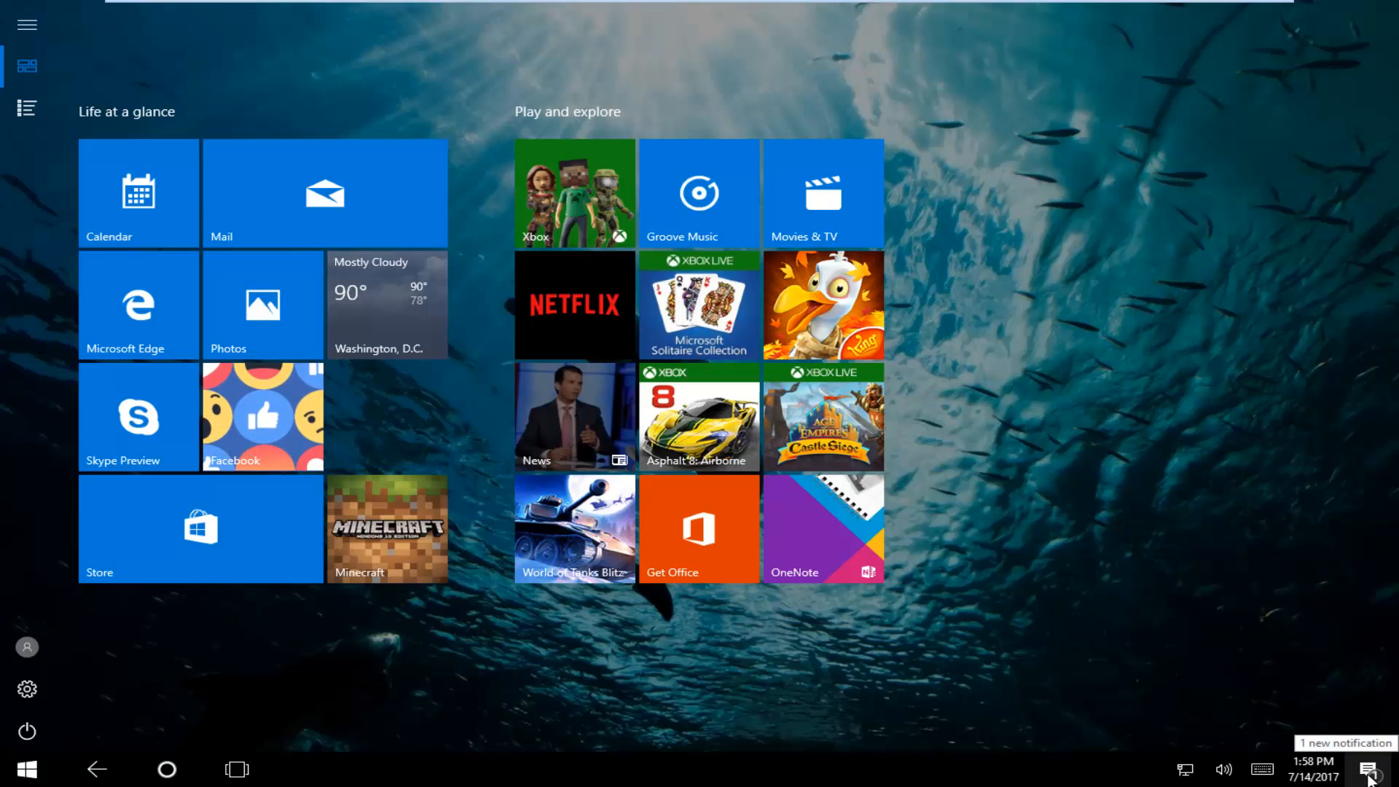
# Show the Action Center with its Facebook and restart-required notifications
pyautogui.click(1377, 769)
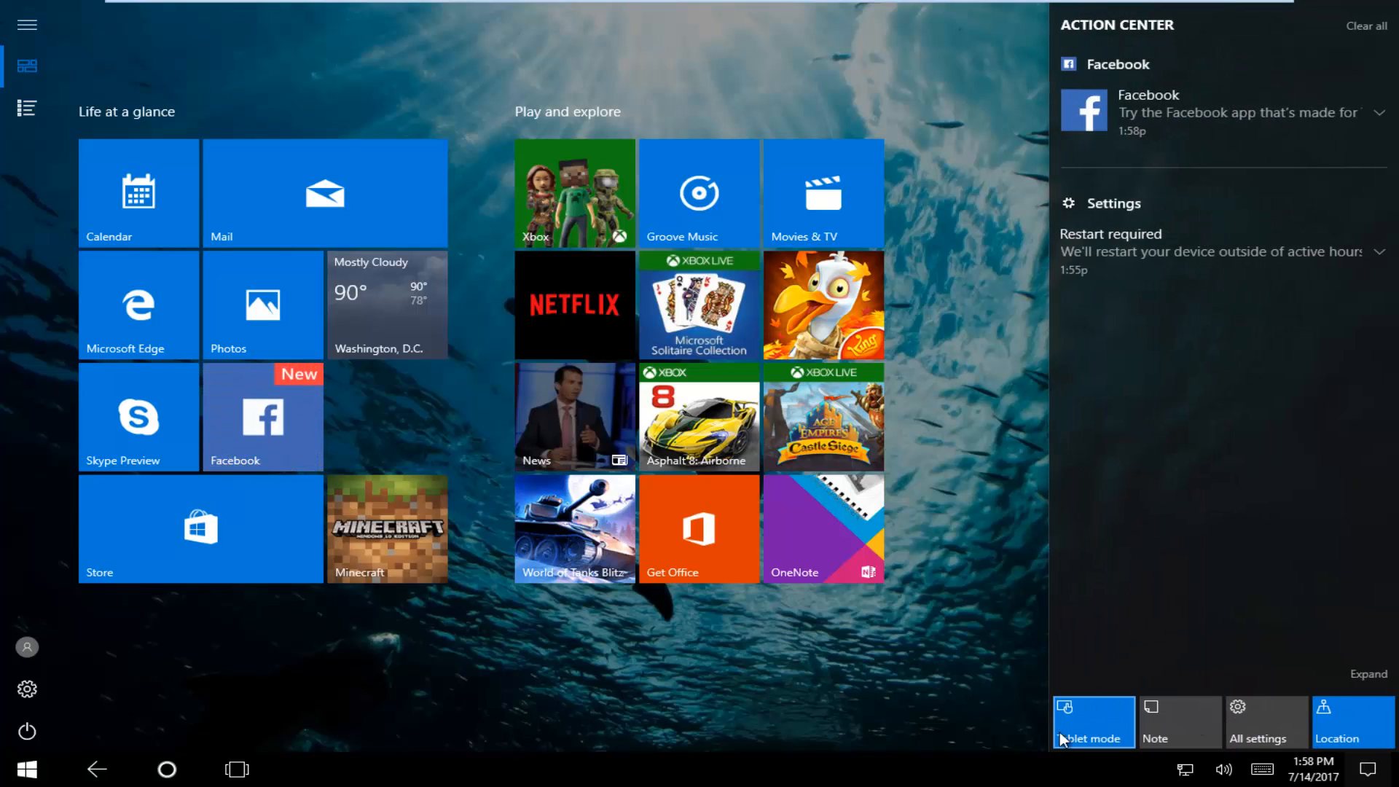
pyautogui.moveTo(1099, 734)
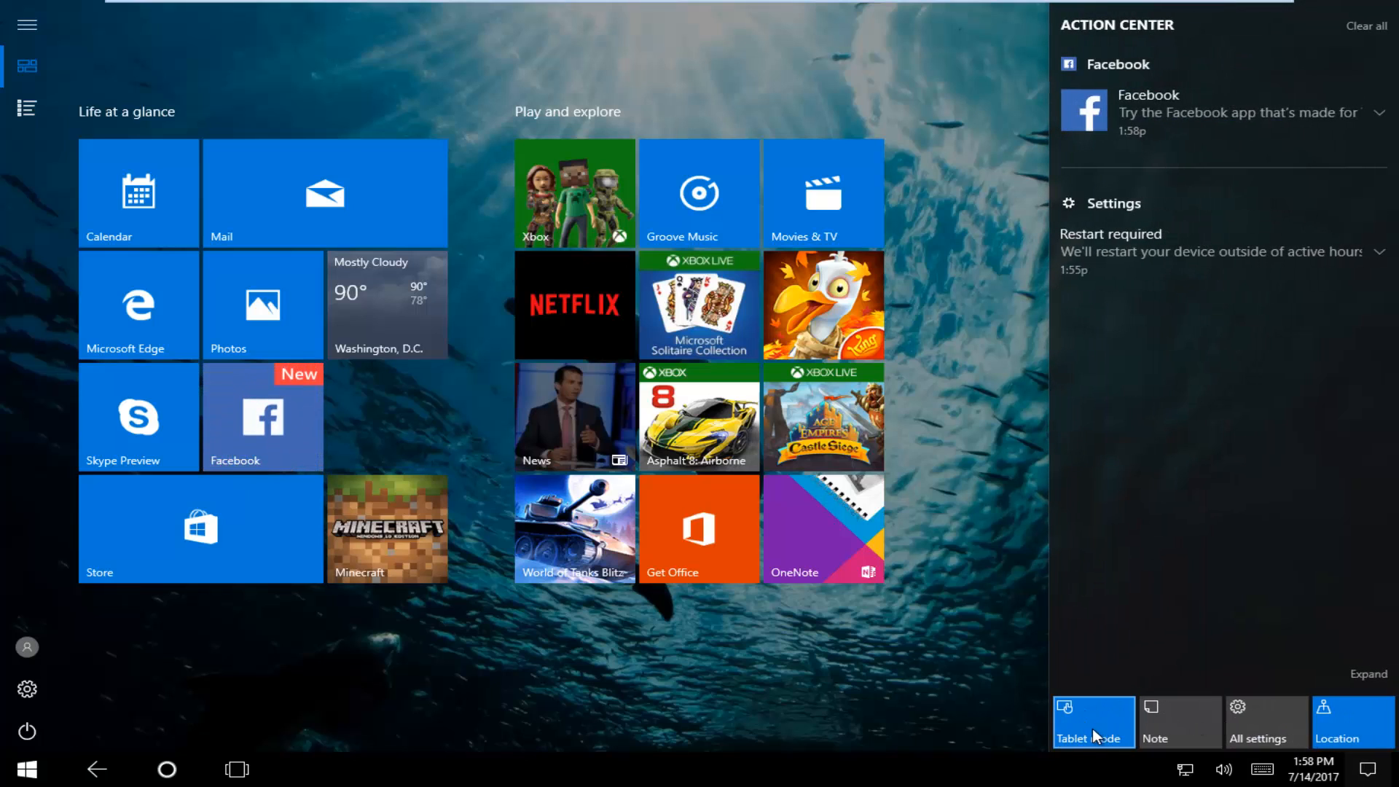
pyautogui.moveTo(1131, 727)
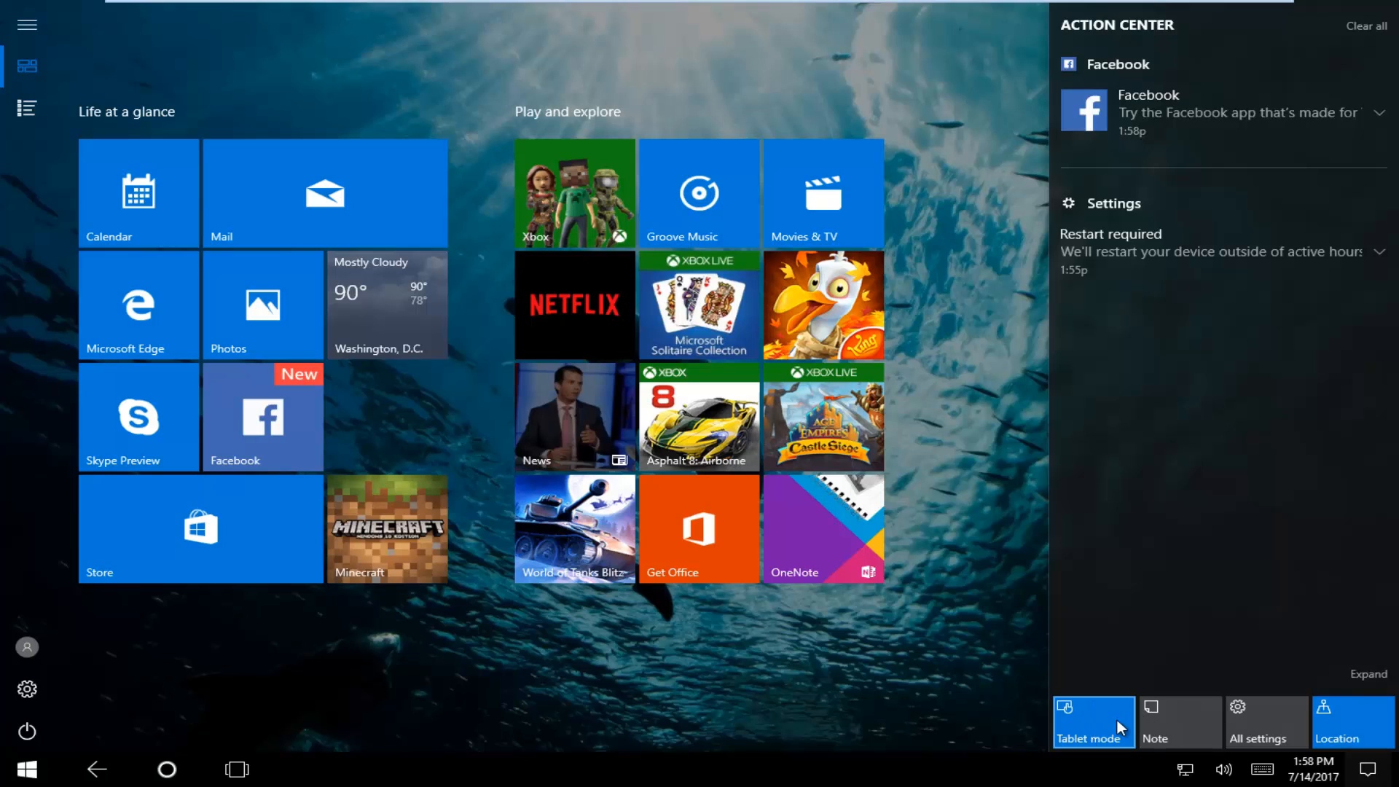
pyautogui.moveTo(1373, 680)
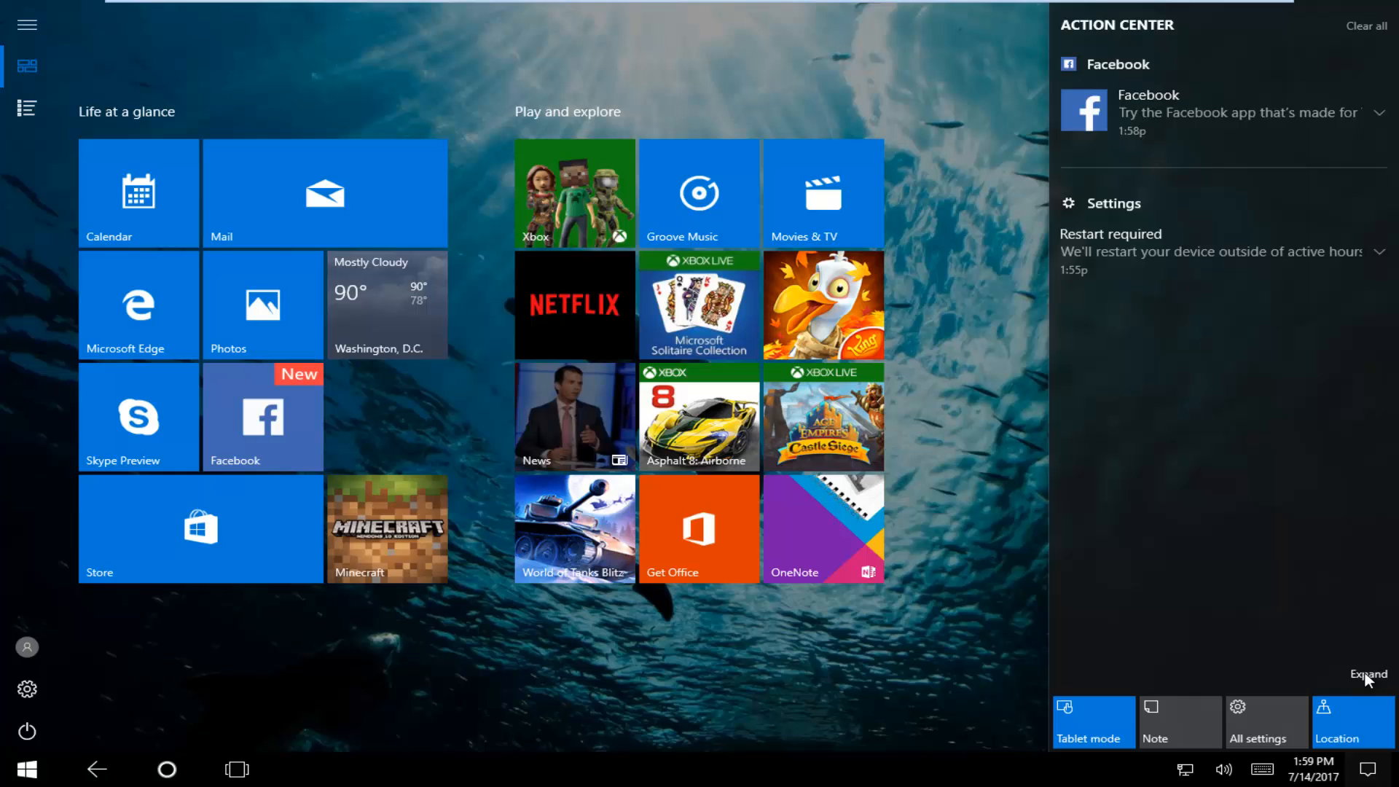
# Expand the quick actions grid to include Quiet hours, VPN, Network and Rotation lock
pyautogui.click(1366, 673)
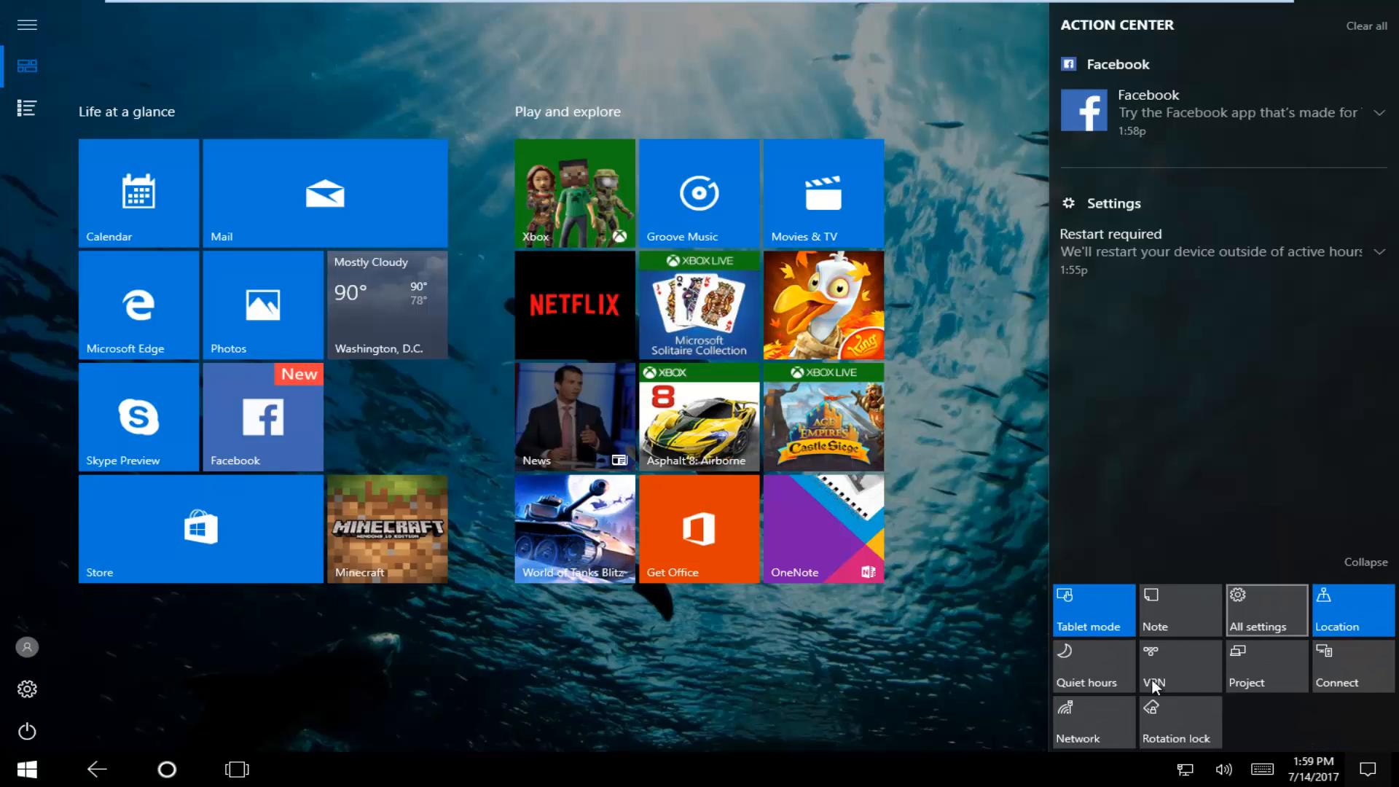
pyautogui.moveTo(1091, 610)
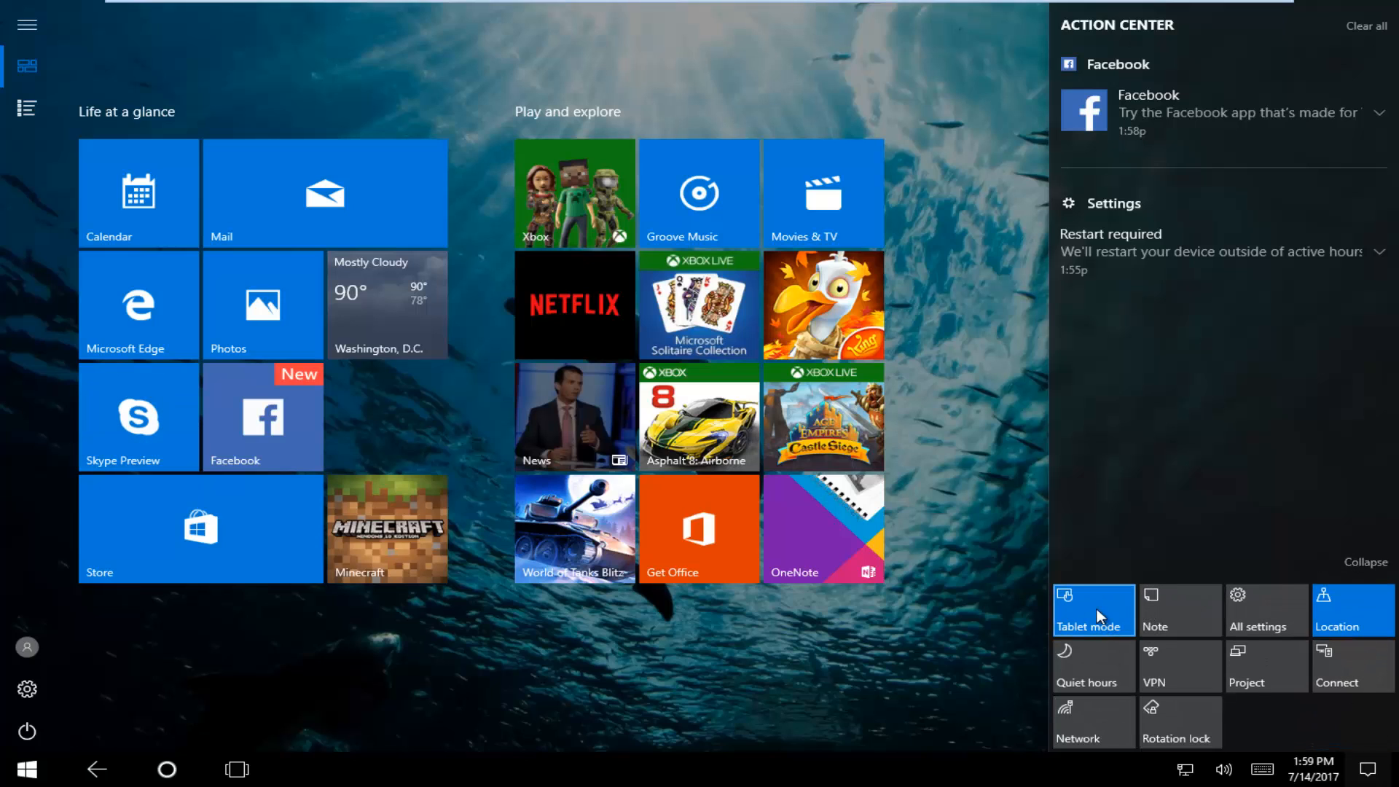
pyautogui.moveTo(1063, 595)
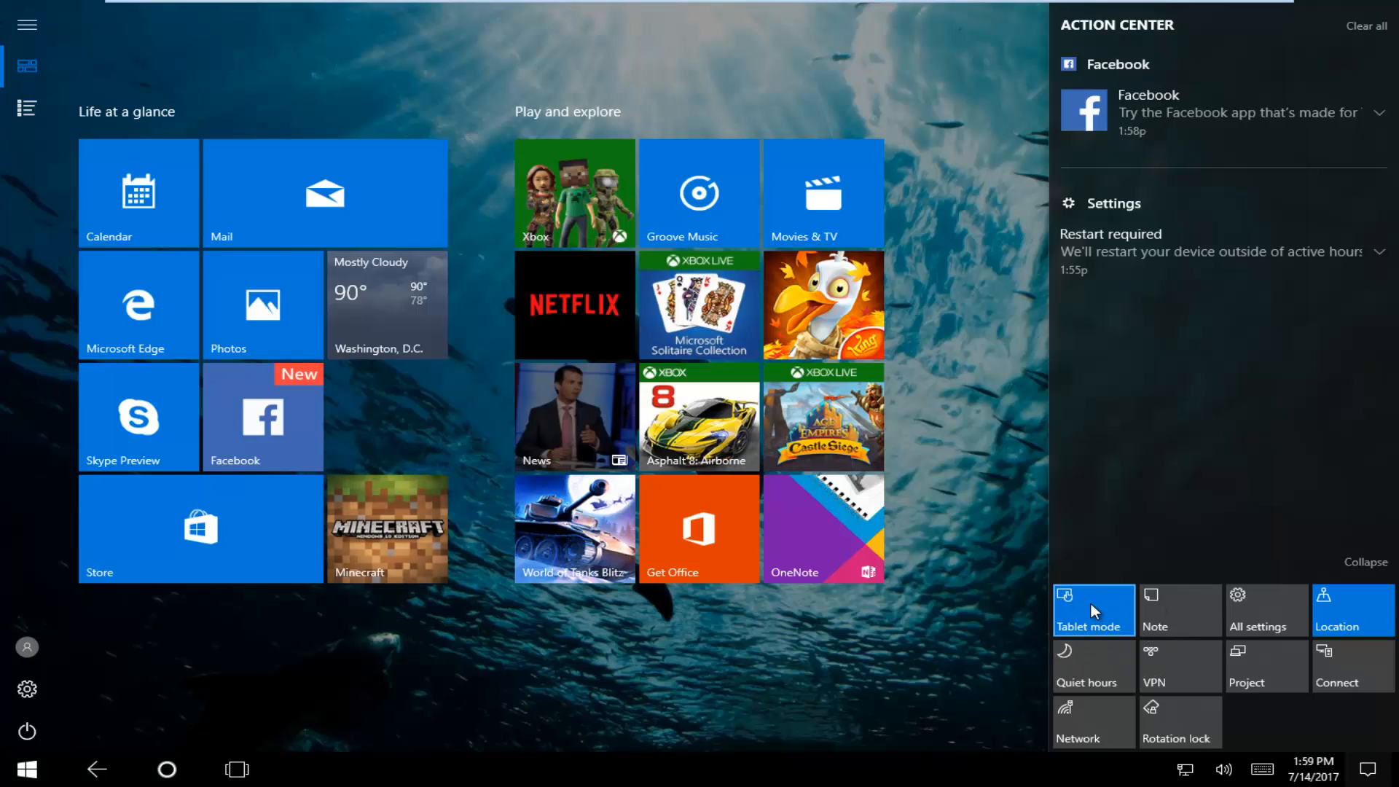
# Switch the Tablet mode toggle off, returning the regular desktop and taskbar
pyautogui.click(1091, 611)
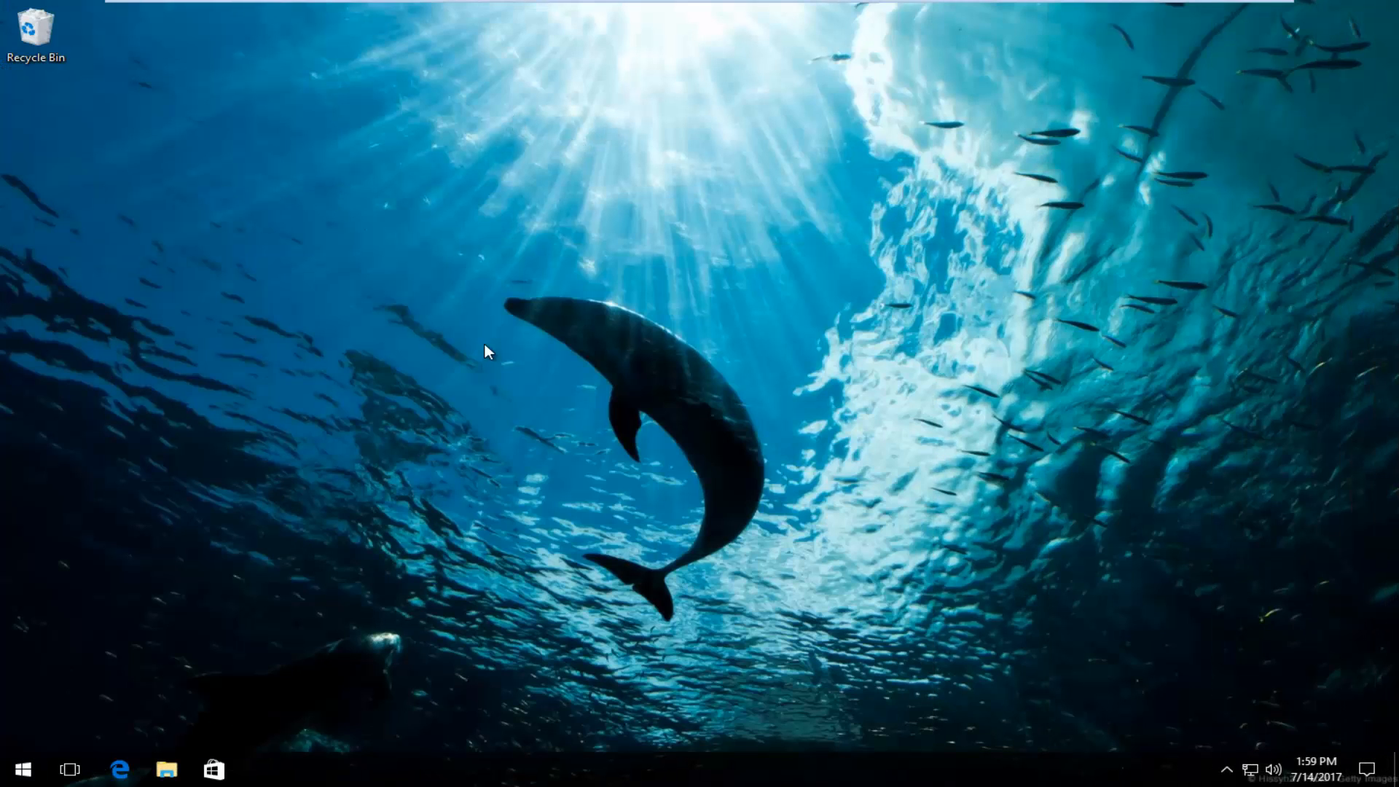
pyautogui.moveTo(386, 361)
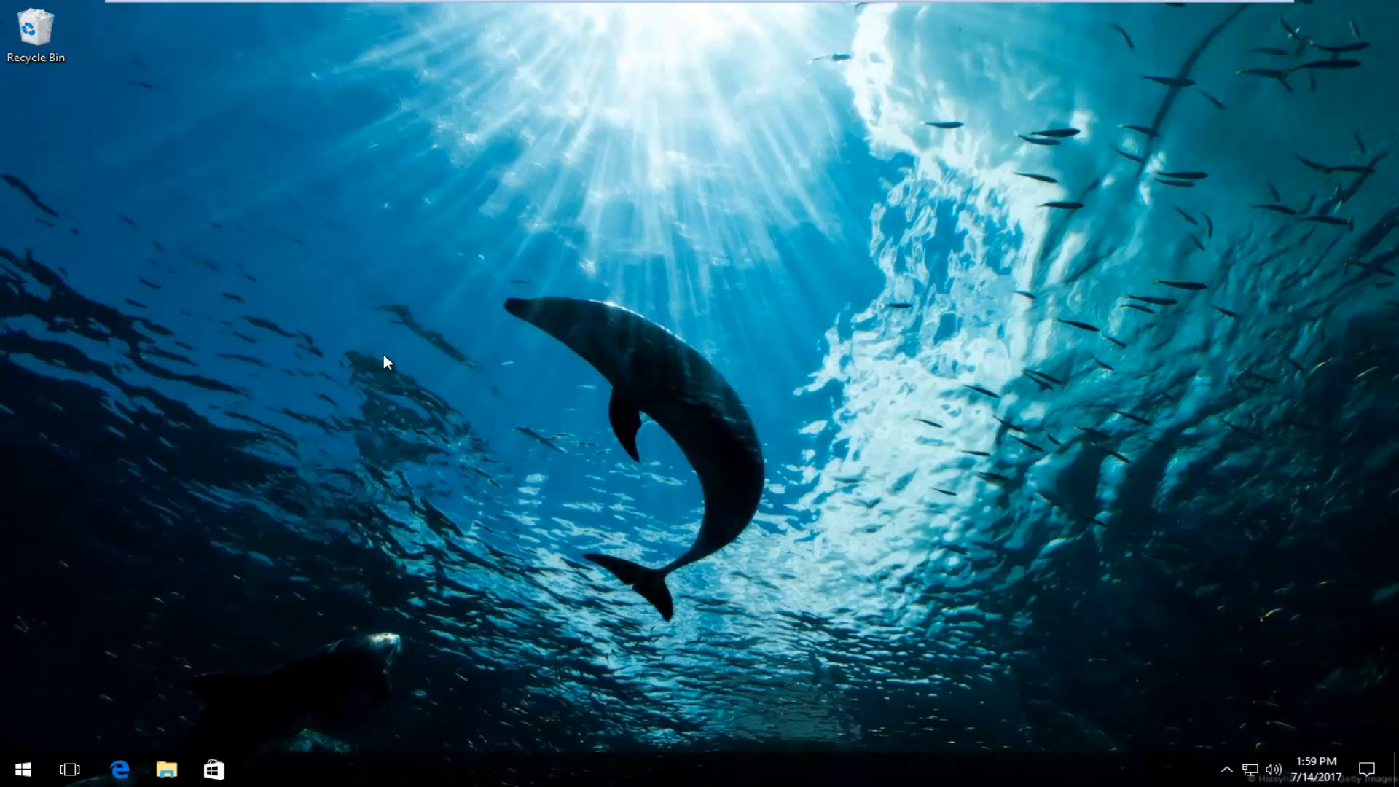